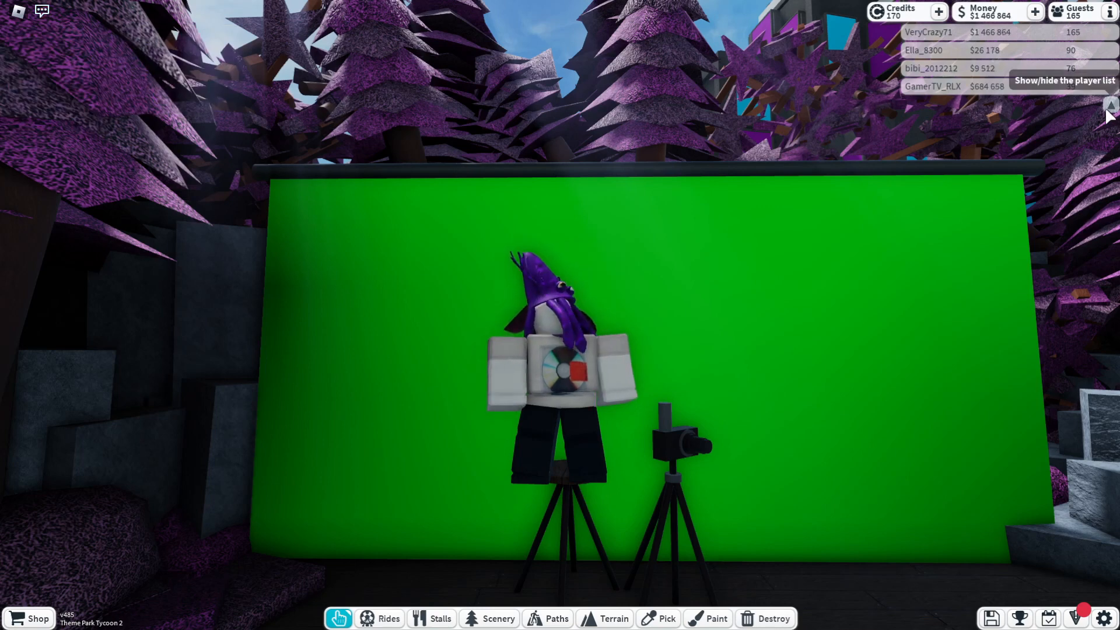
# - Collapse the server player list using the arrow at the top right
pyautogui.click(1110, 114)
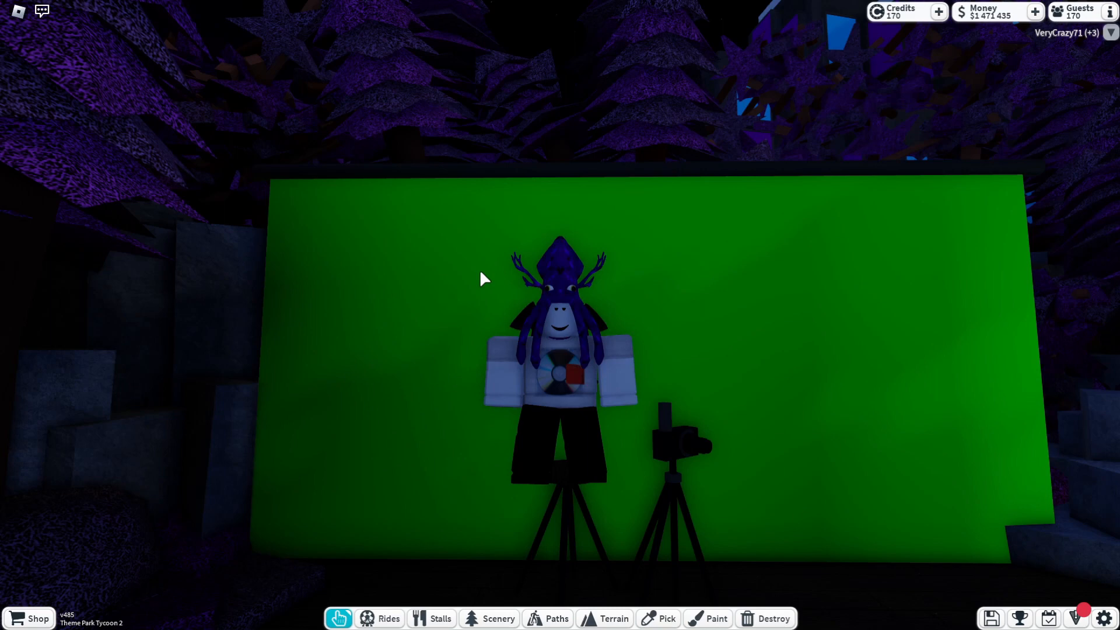
# - Save the park with the floppy-disk button after the green-screen commentary
pyautogui.click(990, 618)
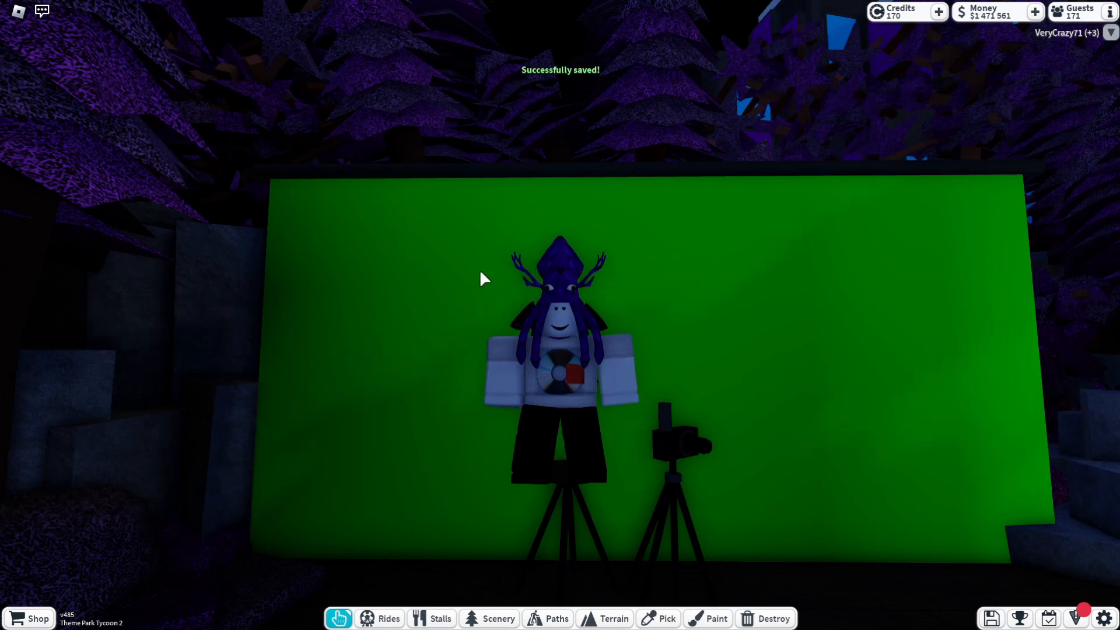